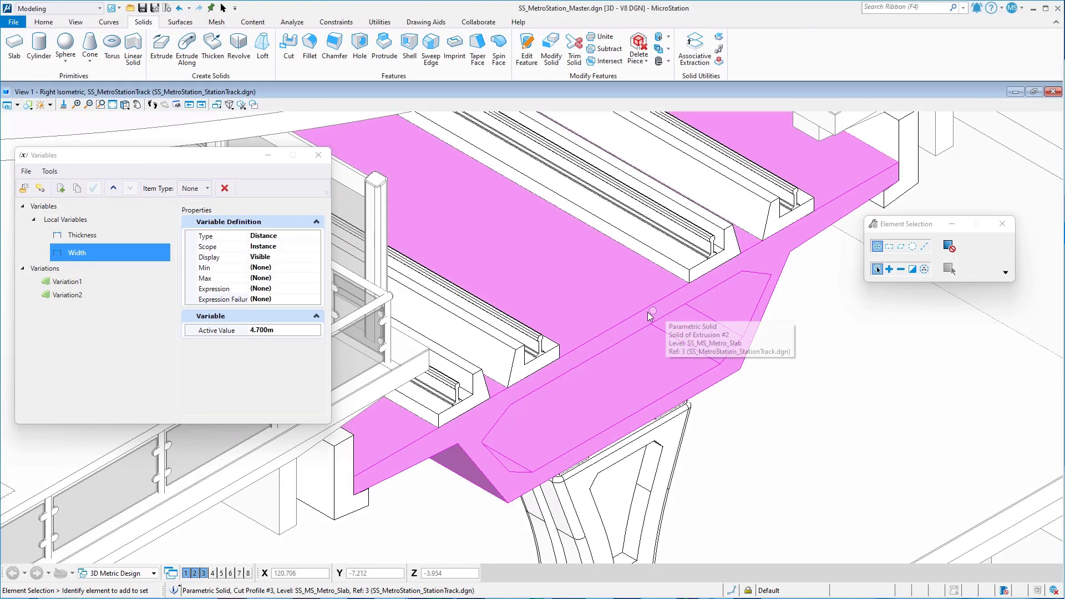
Select the Metro slab parametric solid to show its profile dimensions.
left_click(648, 316)
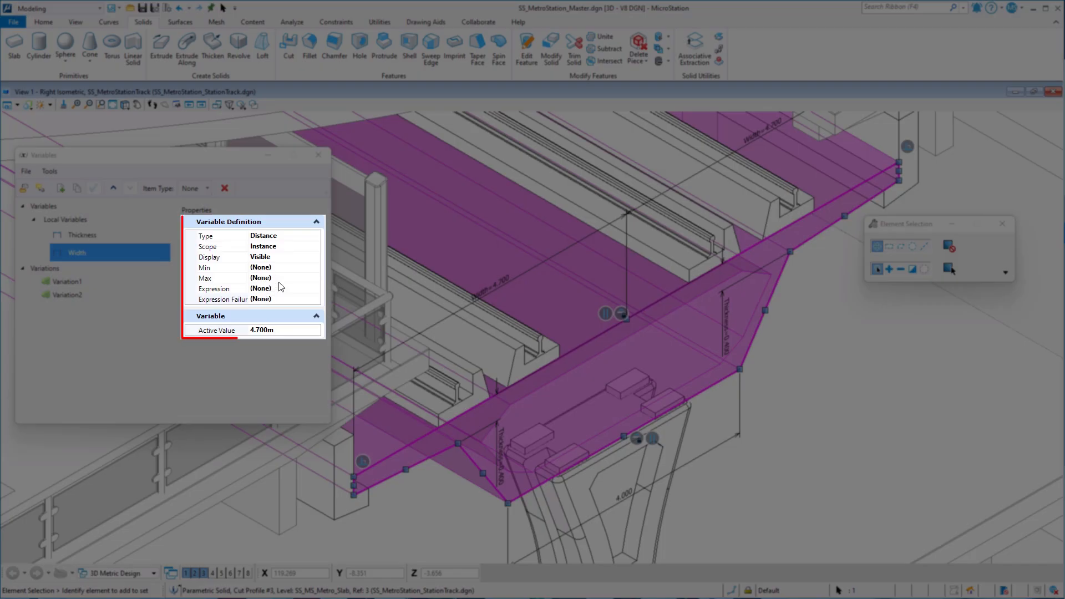
Give the Width variable a minimum of 4.7 m and a maximum of 5.8 m.
left_click(224, 268)
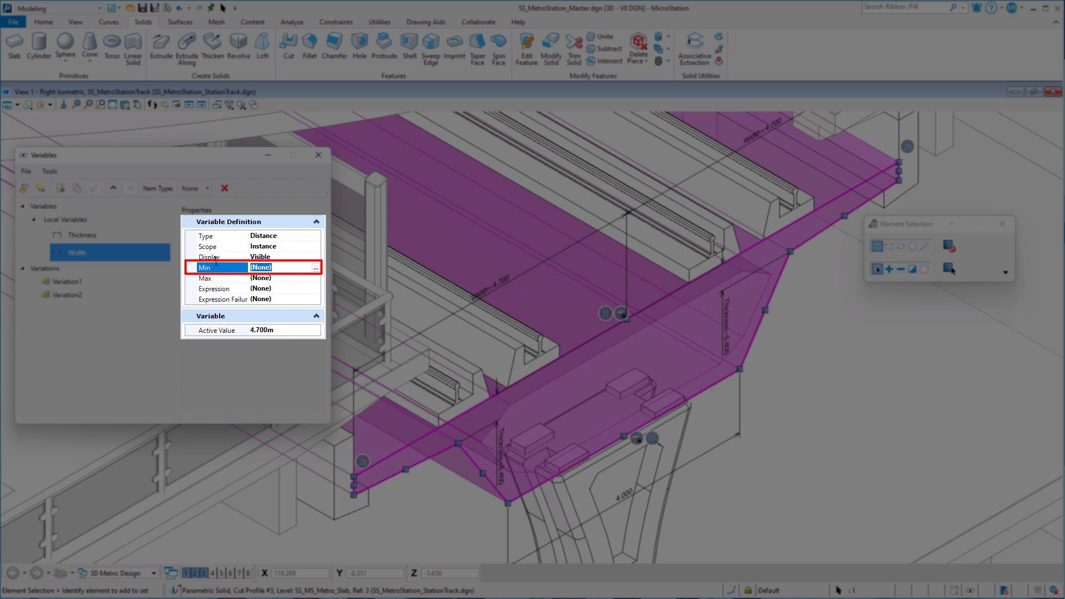
type("4")
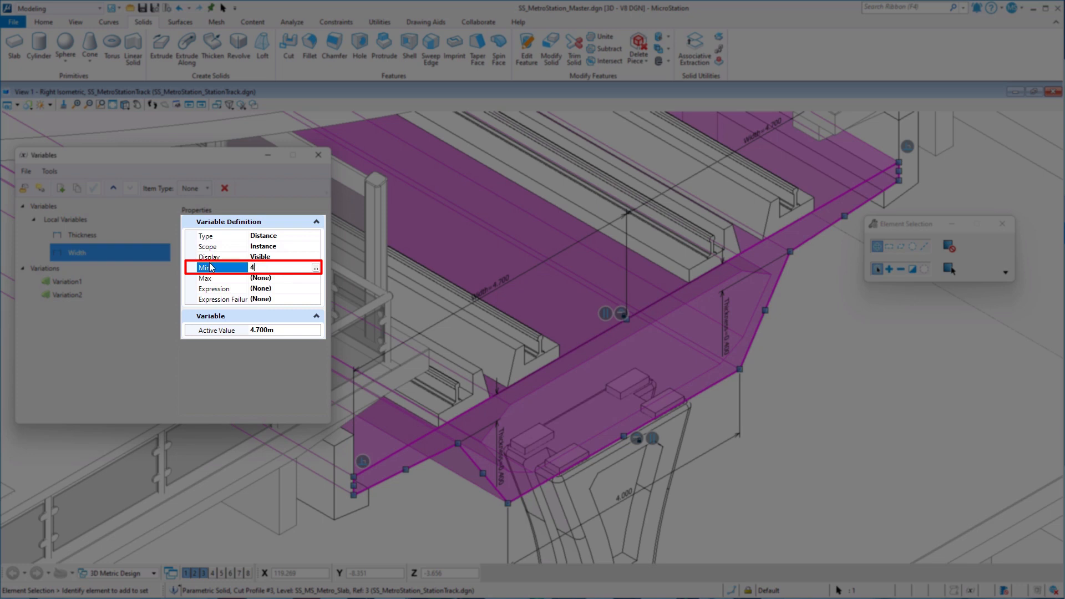
left_click(206, 278)
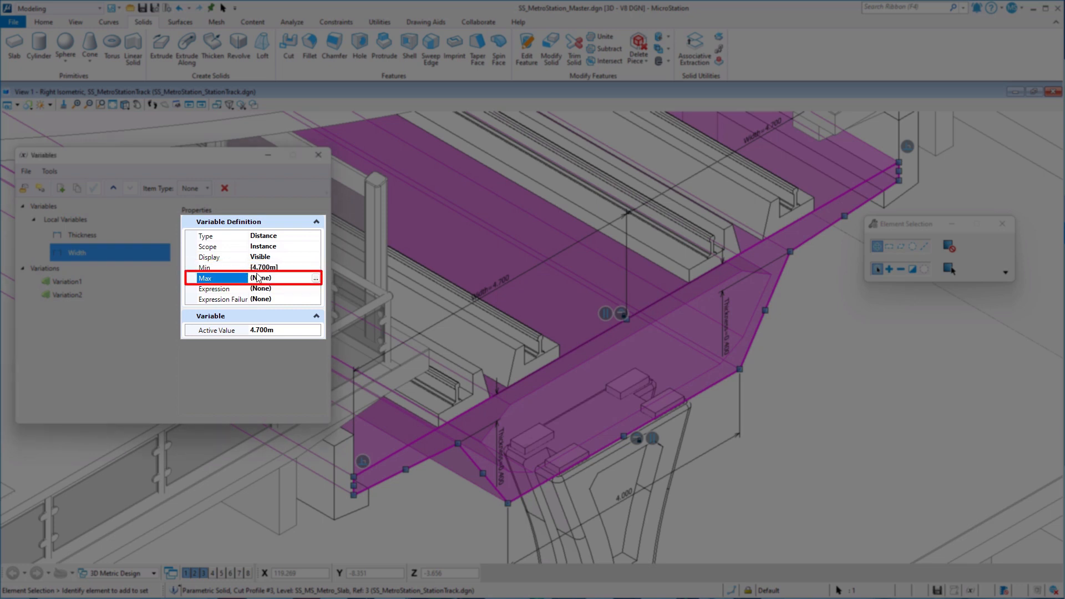
left_click(221, 266)
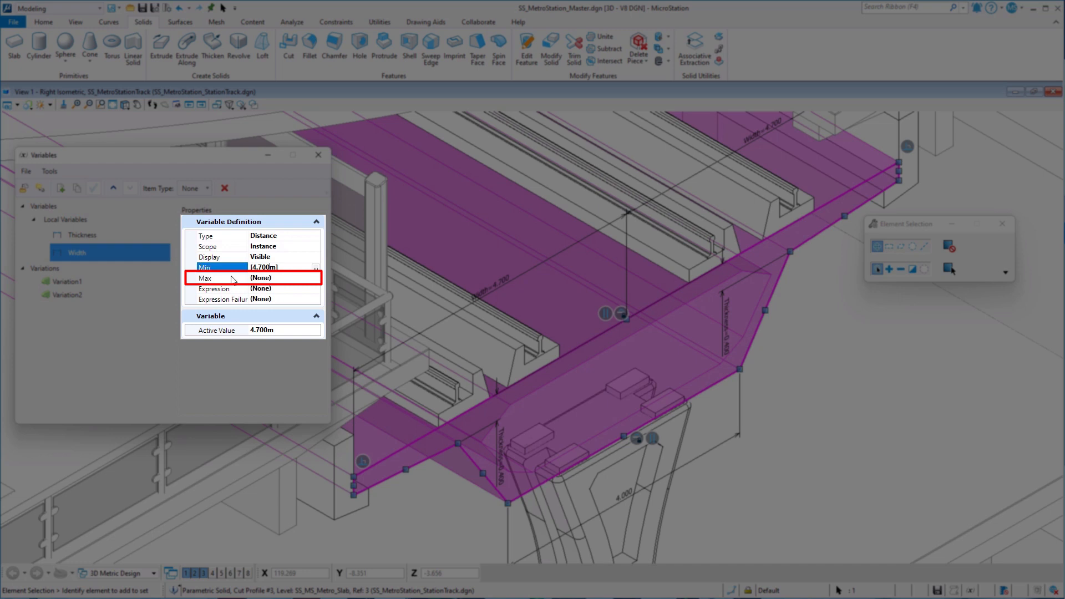
left_click(231, 277)
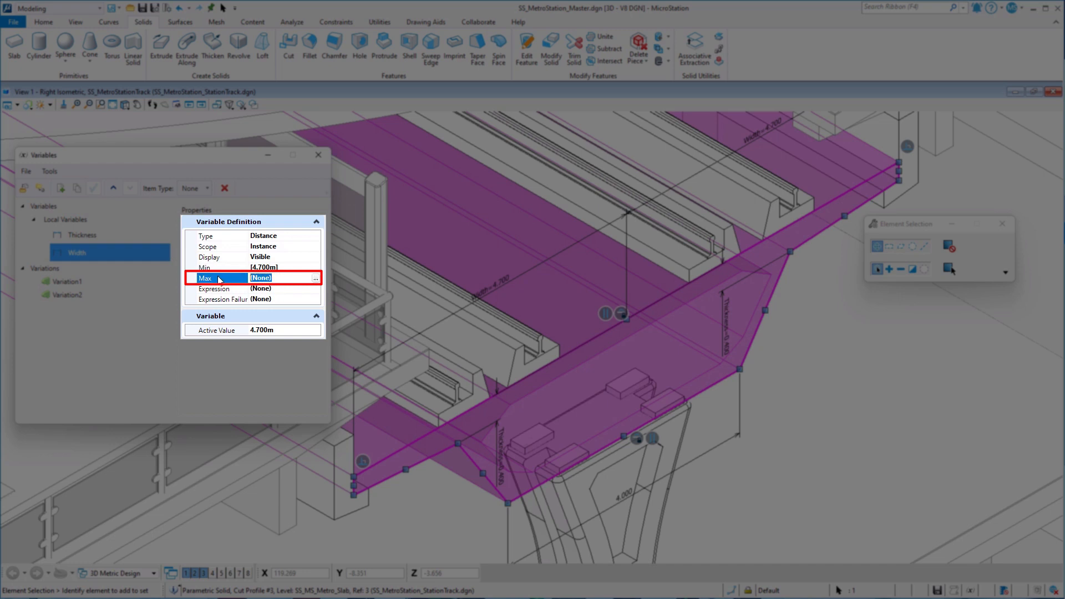
type("5.800m]")
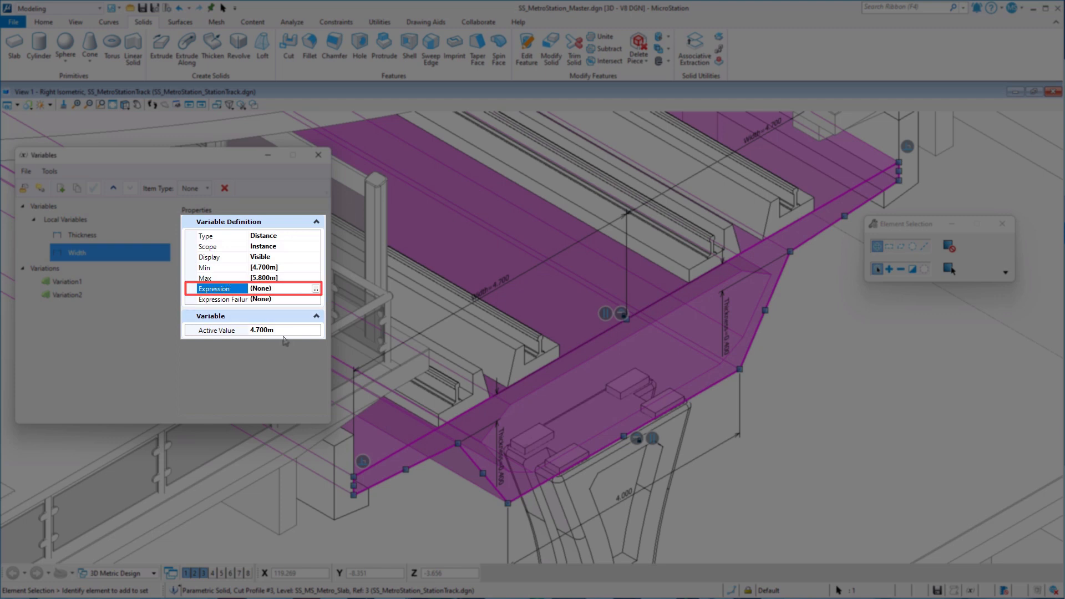
Flex the Width active value with 3 and 5, leaving it clamped within 4.700–5.800 m.
left_click(261, 330)
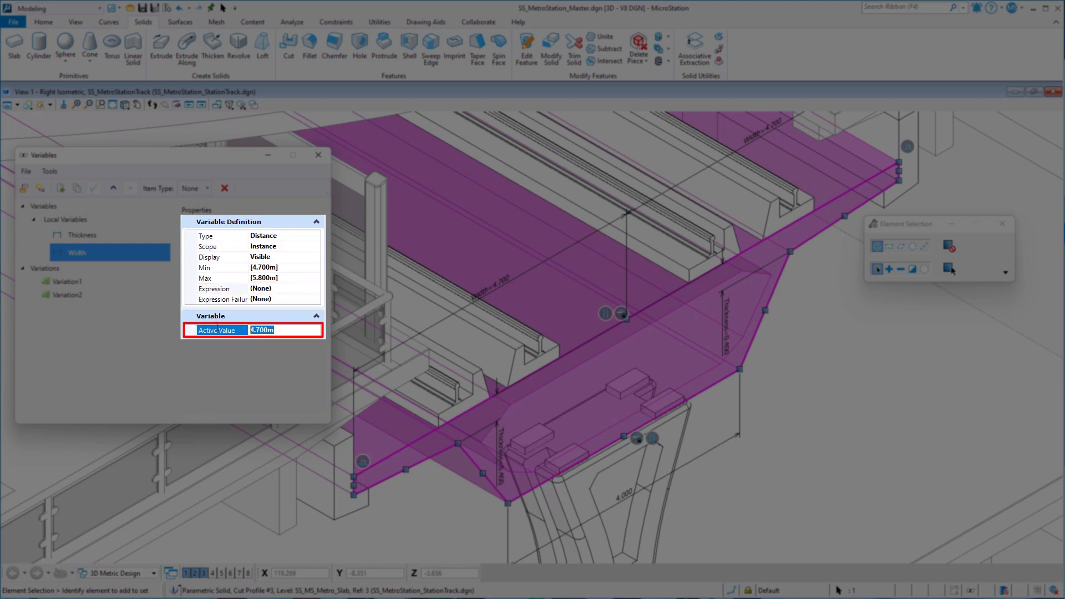
type("3")
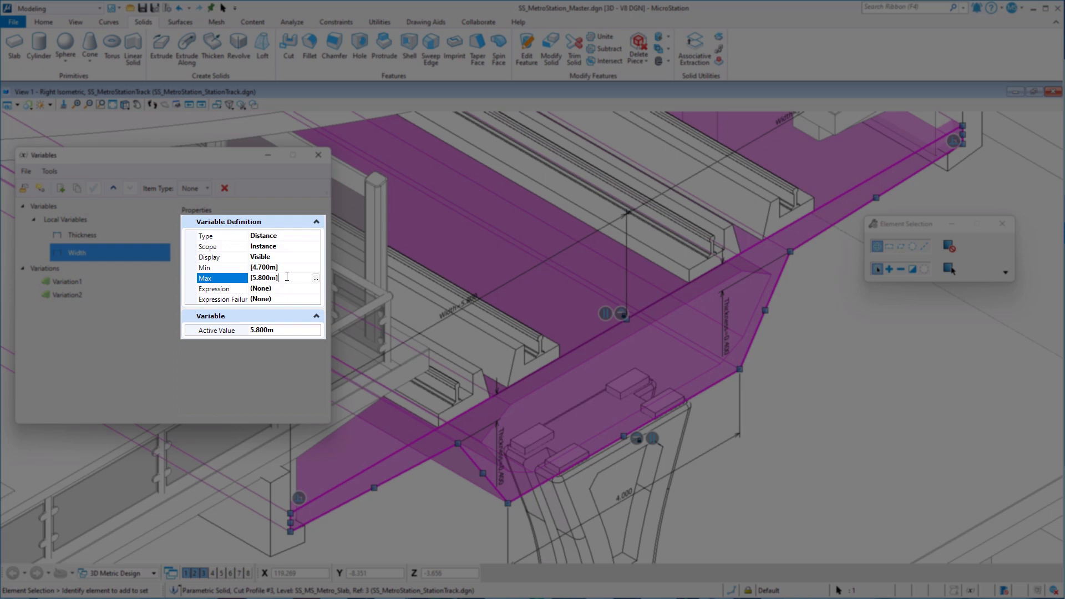
type("5")
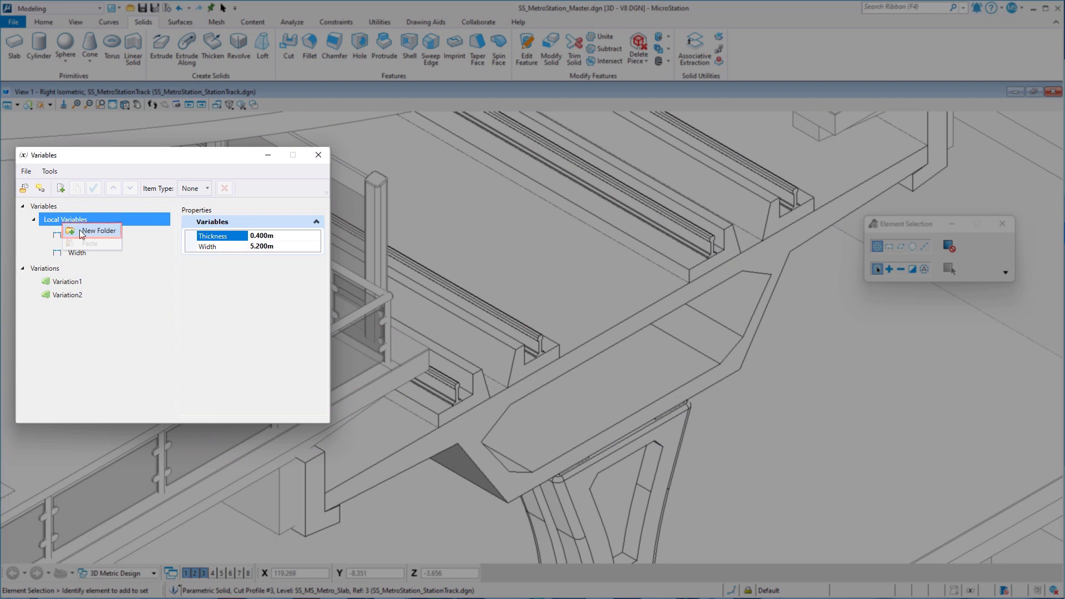
Create a Parameters folder and move the Thickness and Width variables into it.
left_click(97, 231)
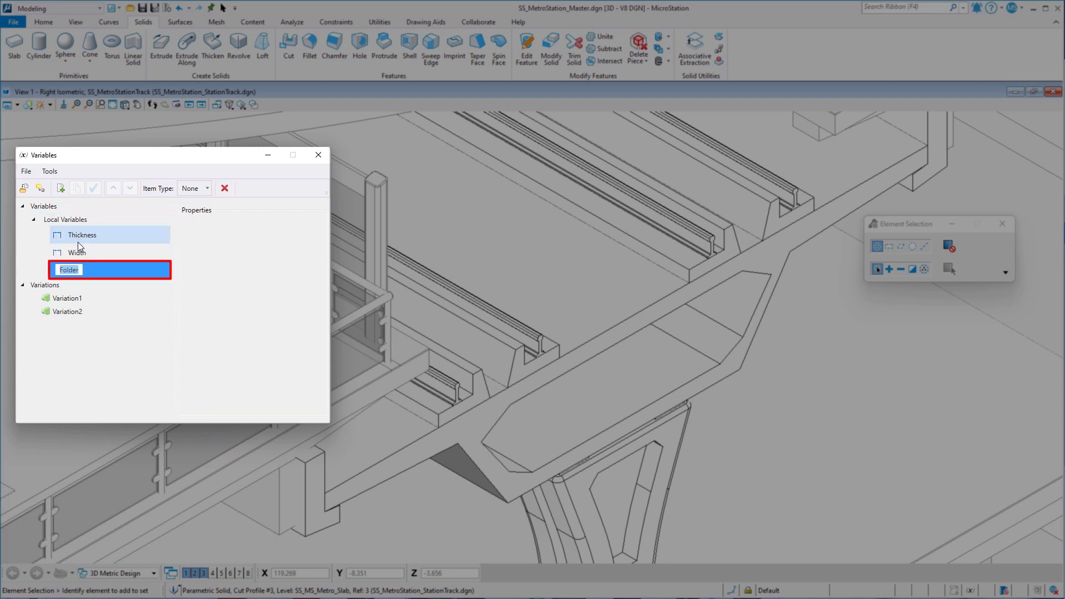
type("Parameters")
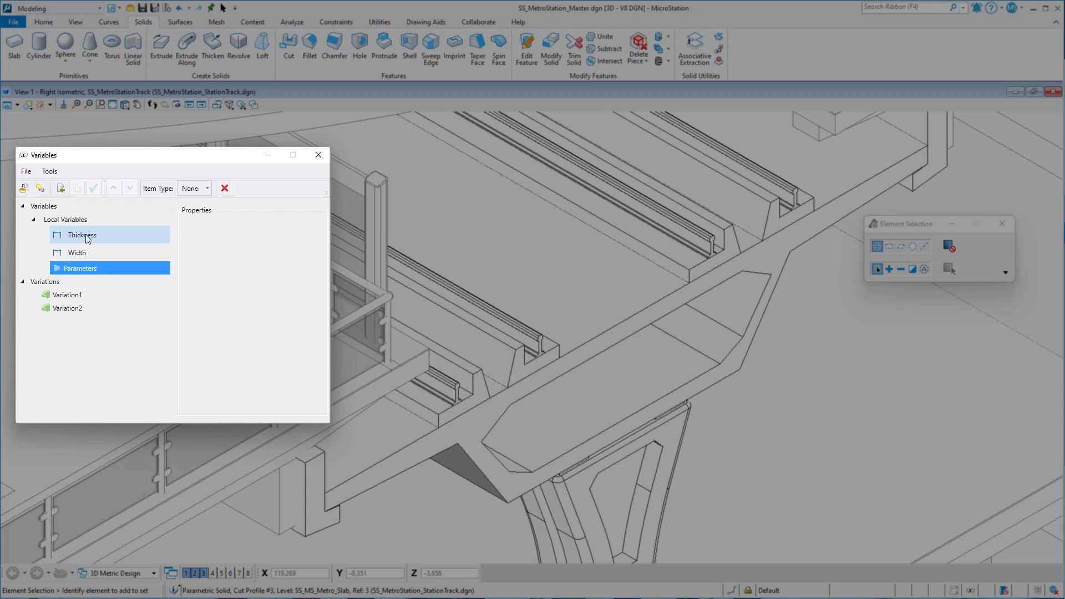
left_click(81, 235)
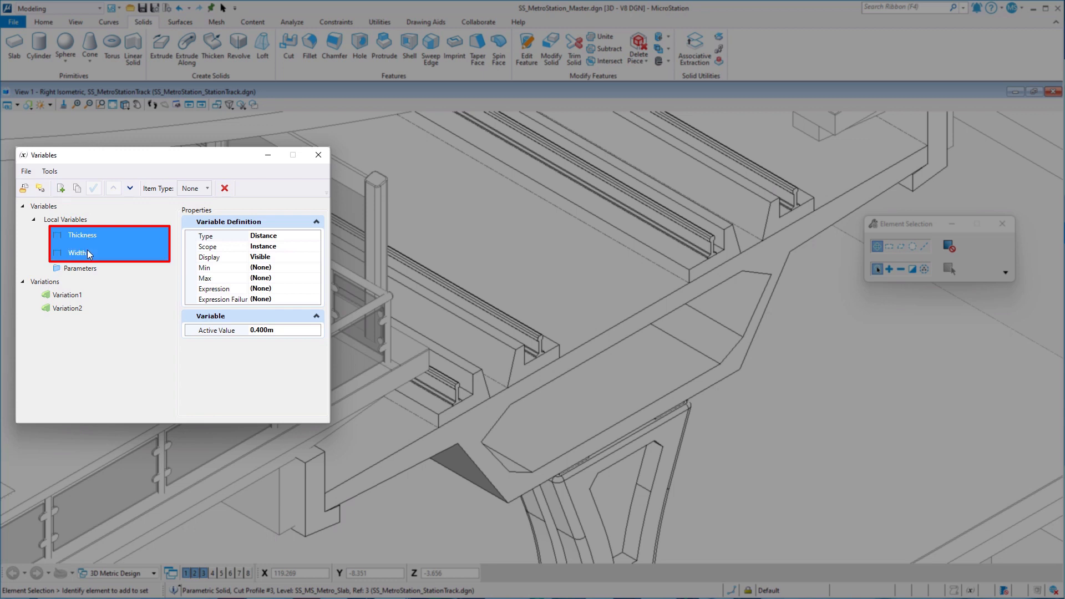
left_click(78, 274)
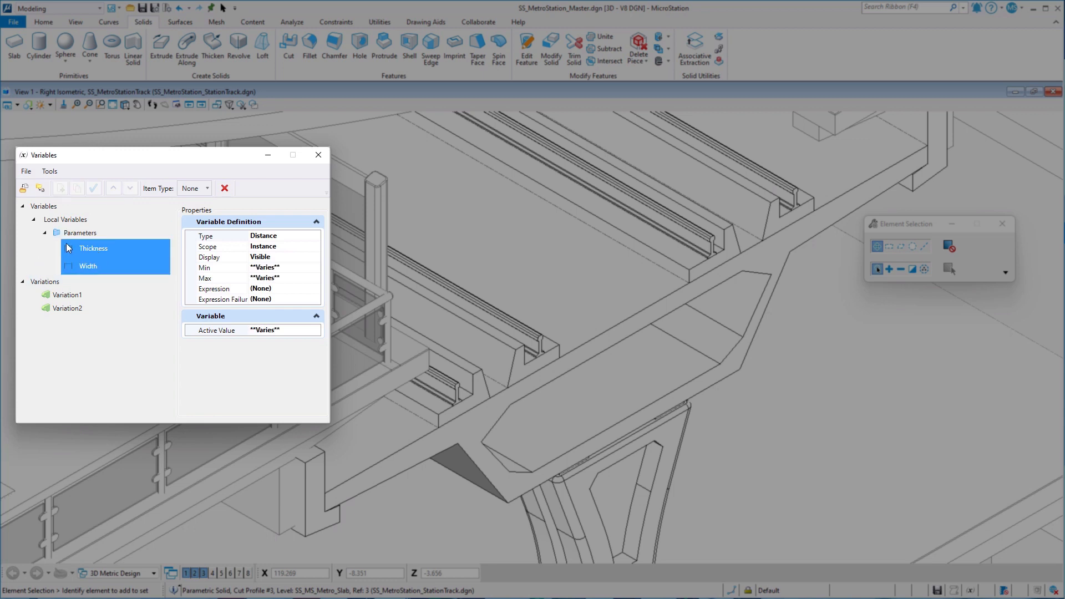
right_click(79, 232)
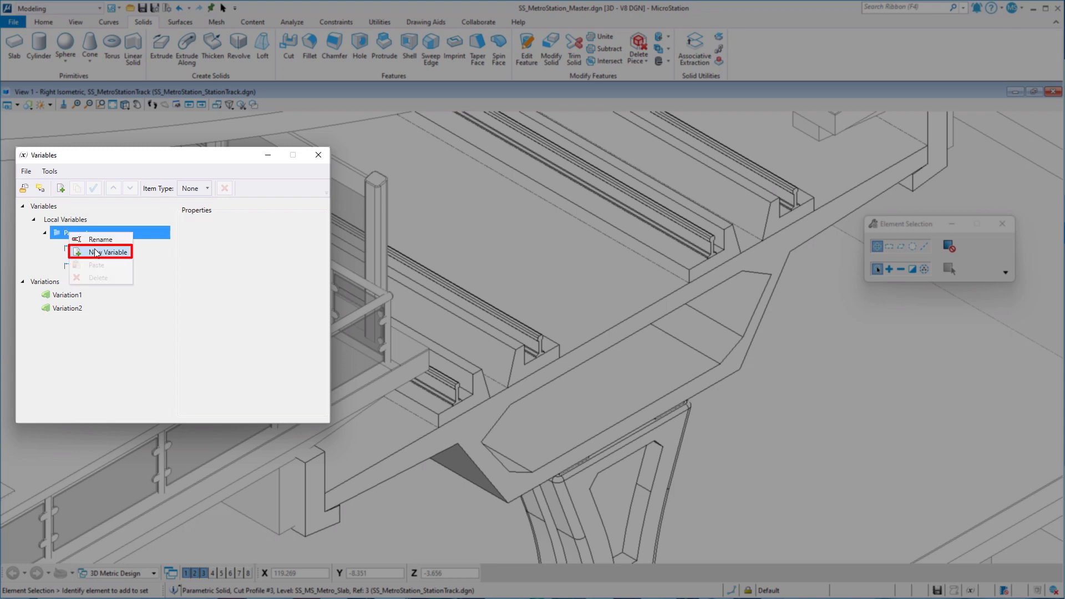
Add a Hole Rad variable of 0.1 m and place a circle whose radius is driven by it.
left_click(110, 252)
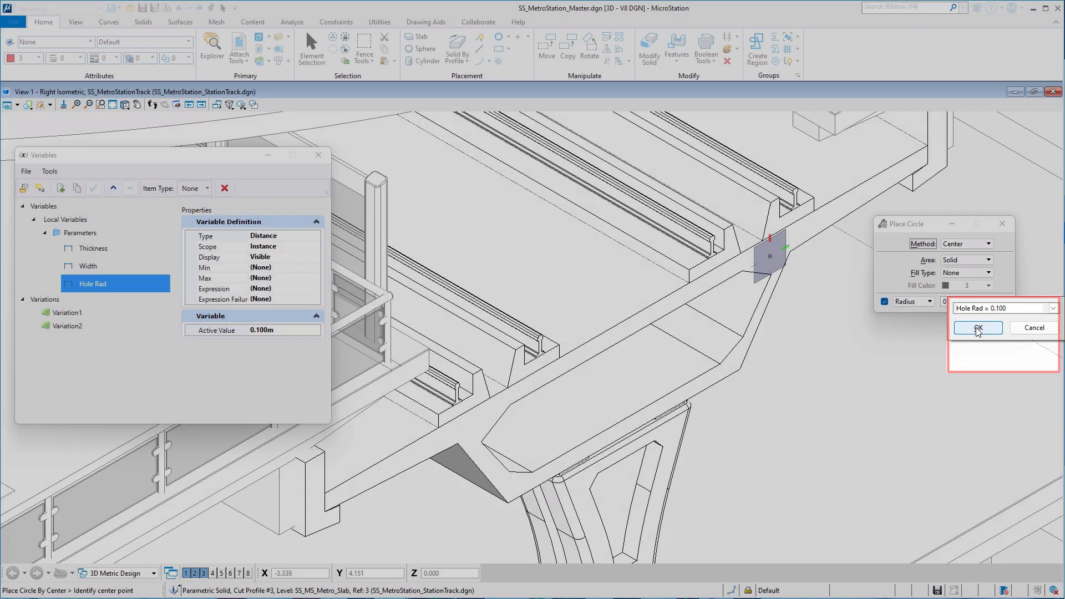
left_click(976, 327)
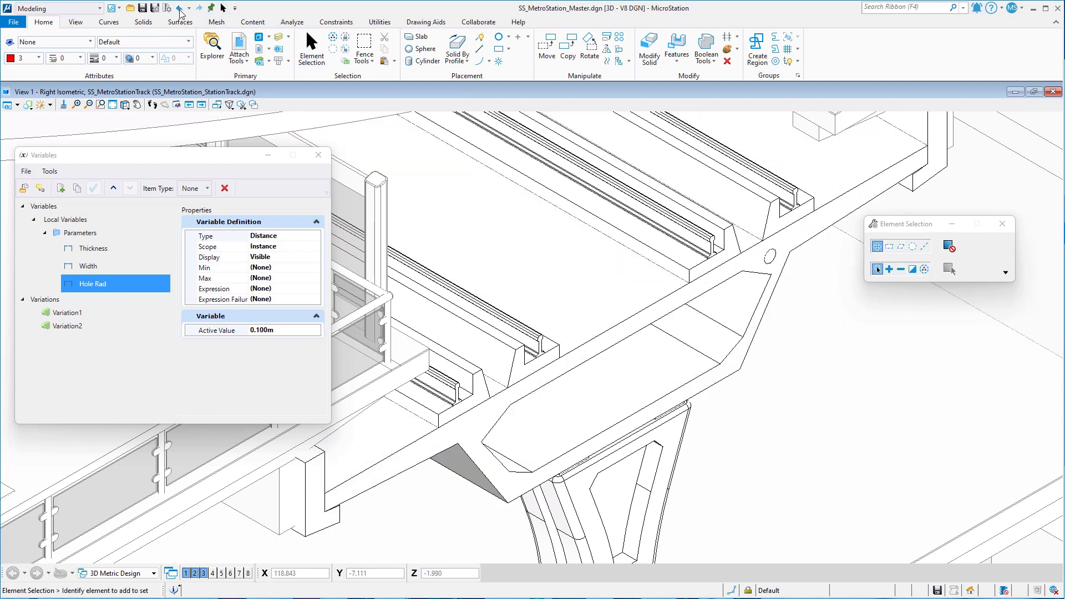
Cut the slab solid with the Hole Rad circle using a through cut.
left_click(143, 22)
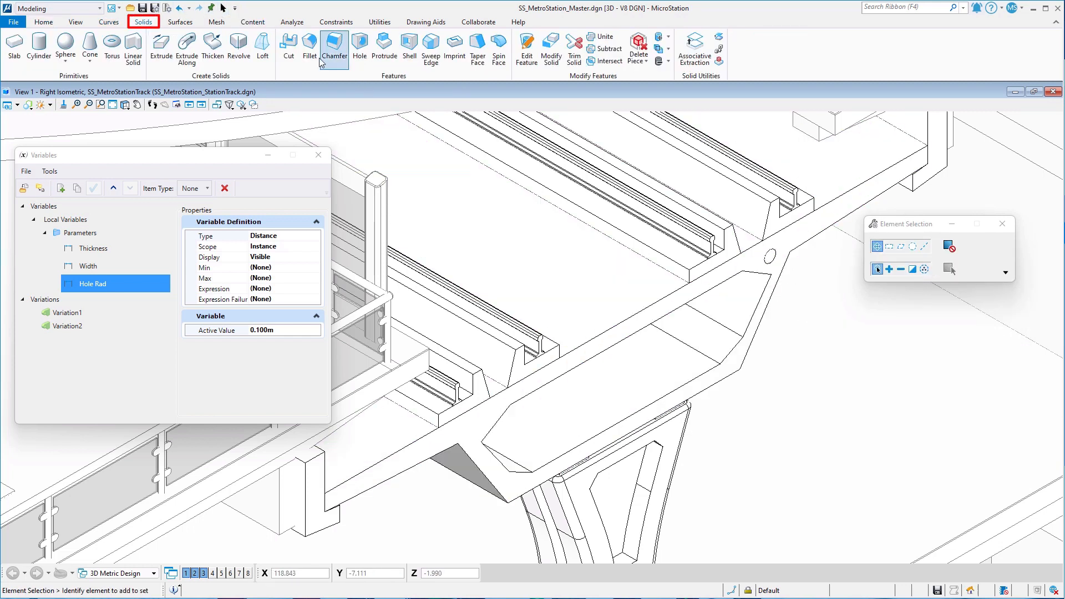
left_click(288, 48)
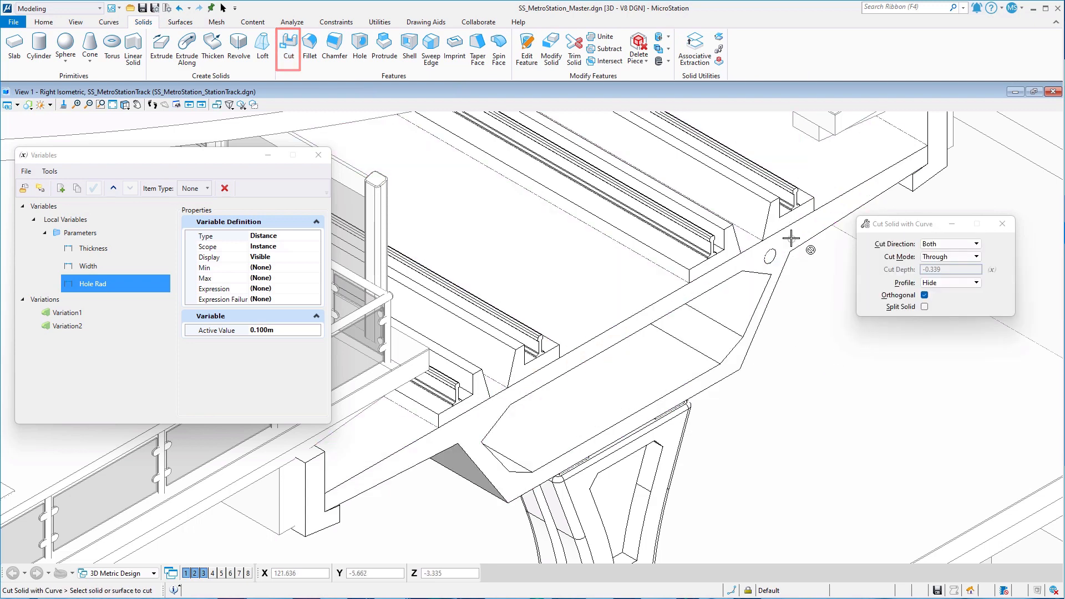
left_click(767, 258)
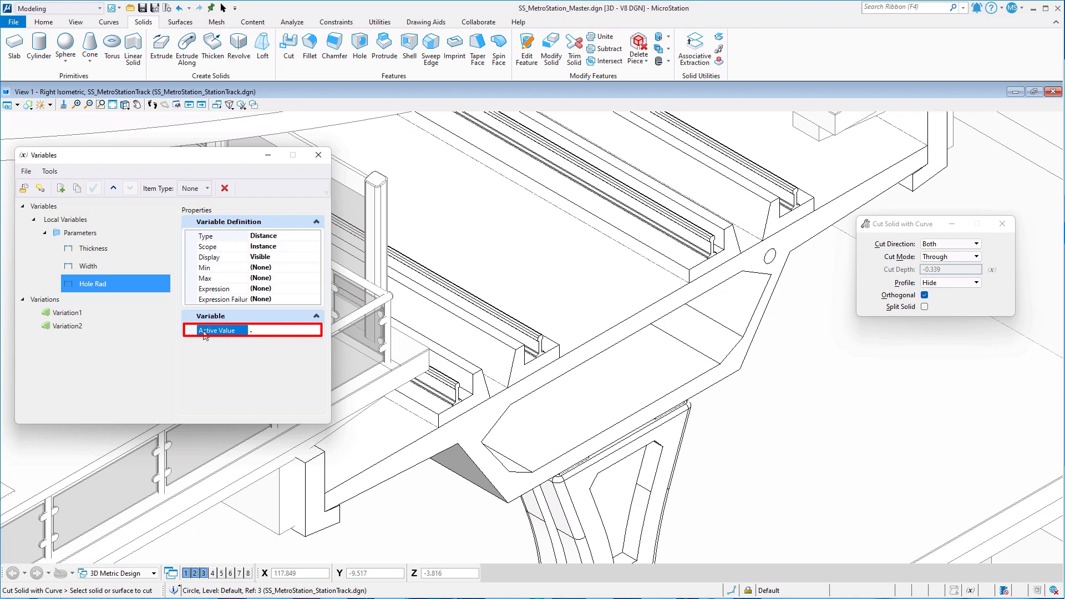
Change Hole Rad to .16, then .08, then 0.085 m to resize the hole.
type(".16")
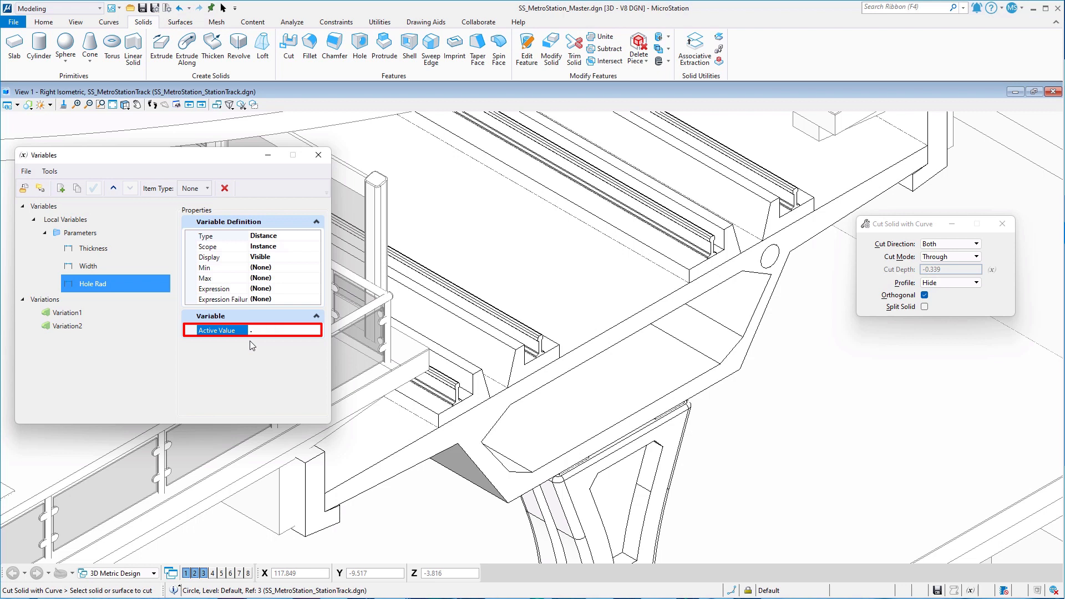
type(".08")
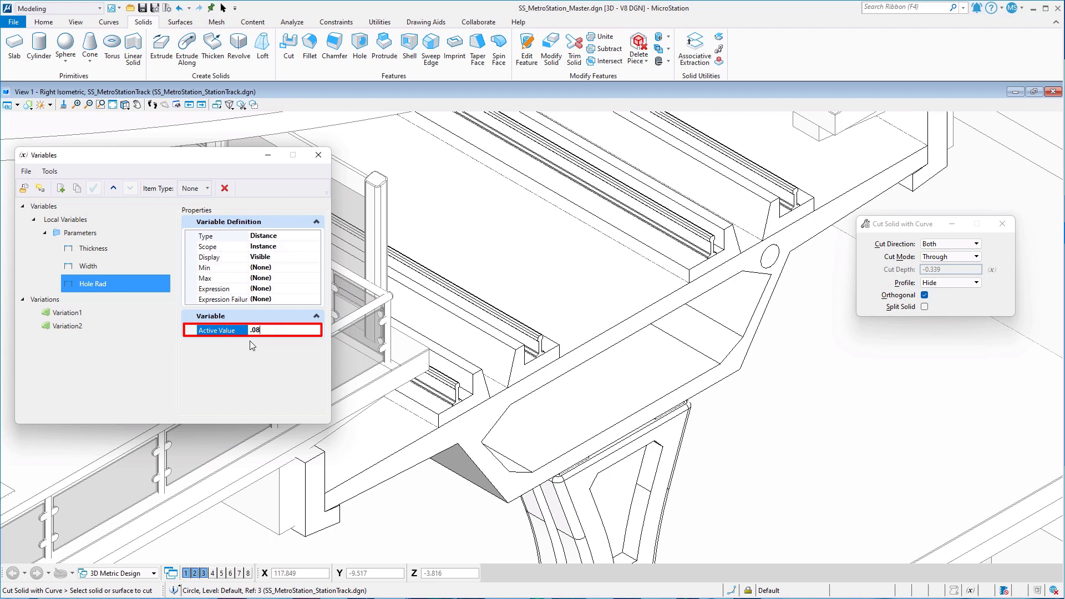
type("0.085m")
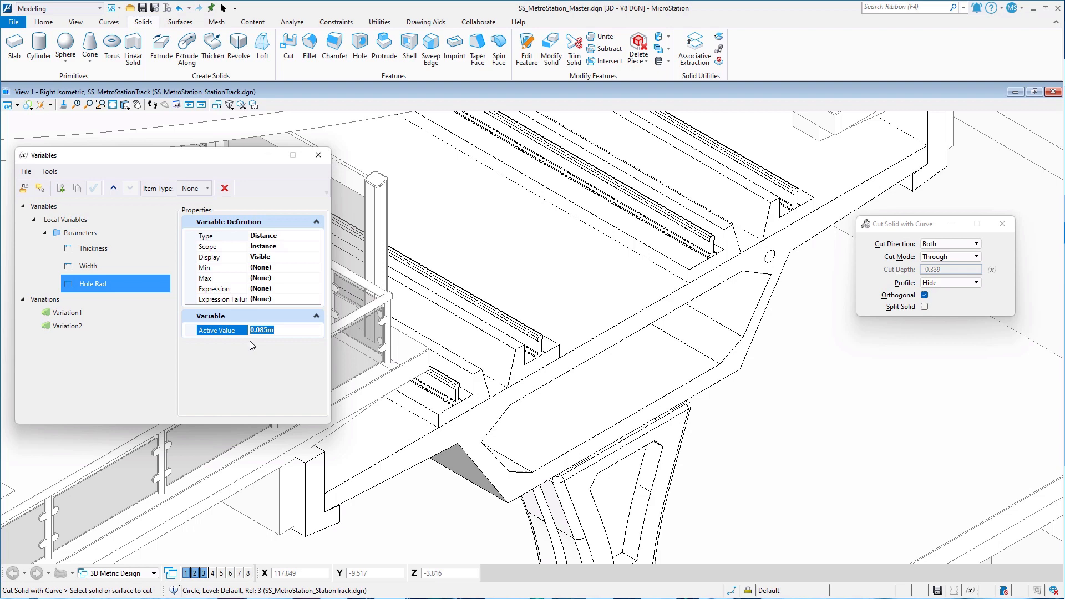